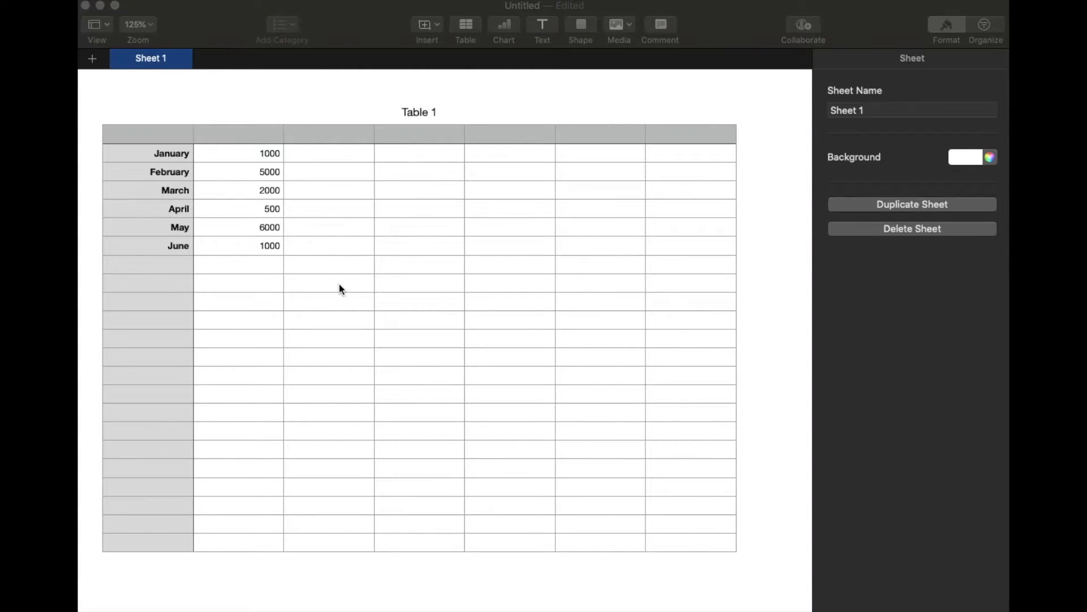
pyautogui.moveTo(329, 176)
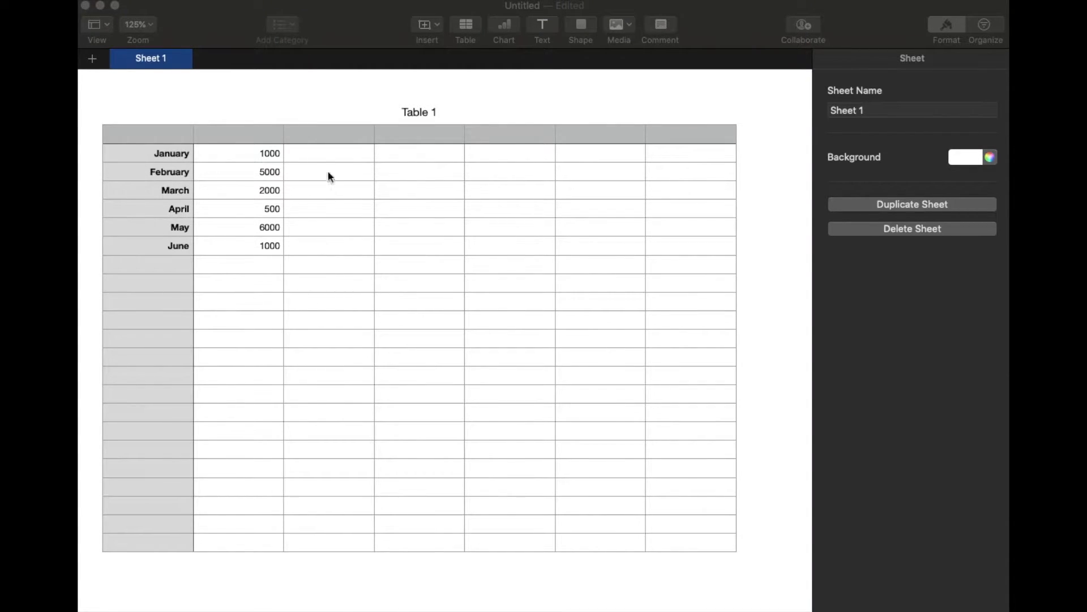
pyautogui.moveTo(164, 252)
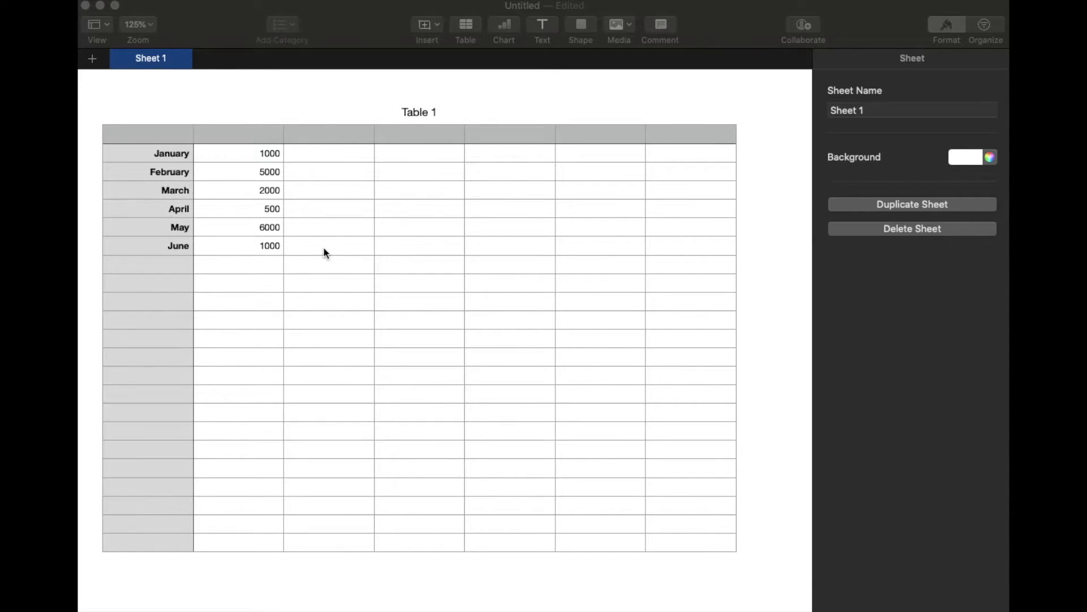
pyautogui.moveTo(311, 288)
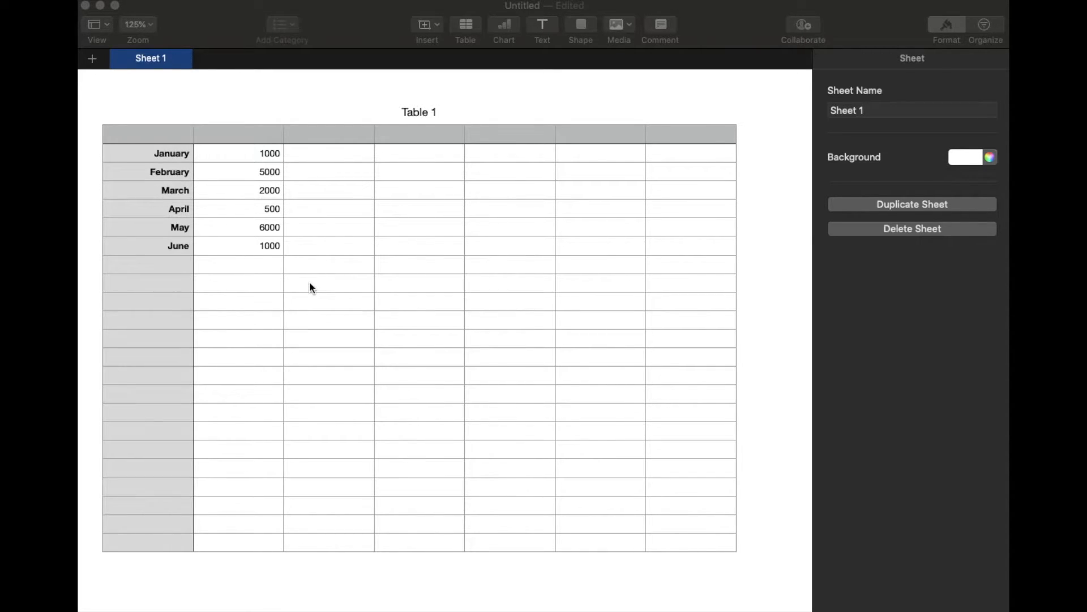
pyautogui.moveTo(281, 294)
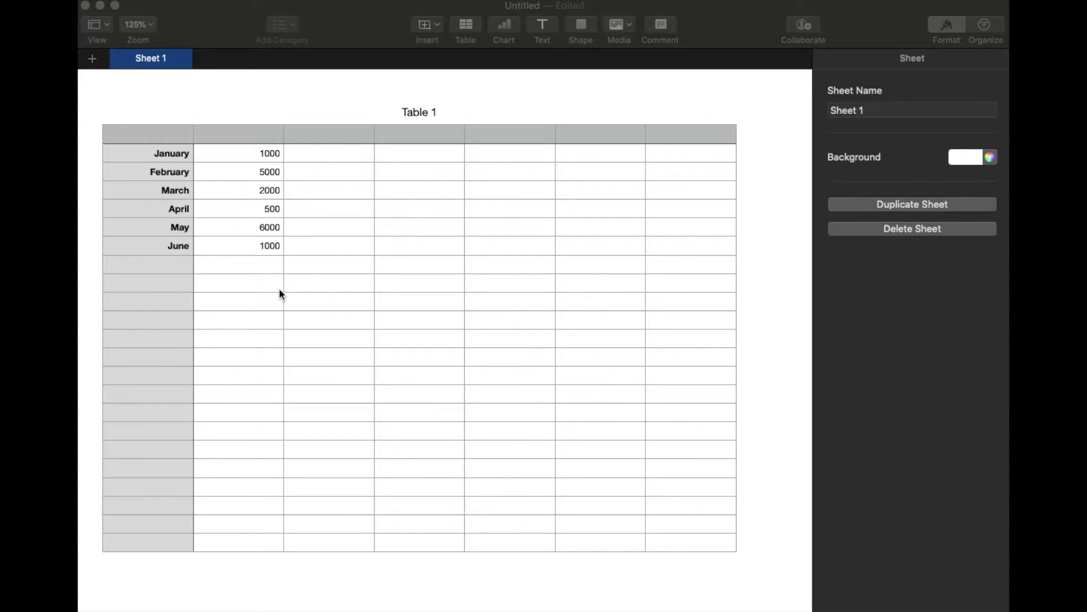
pyautogui.moveTo(169, 231)
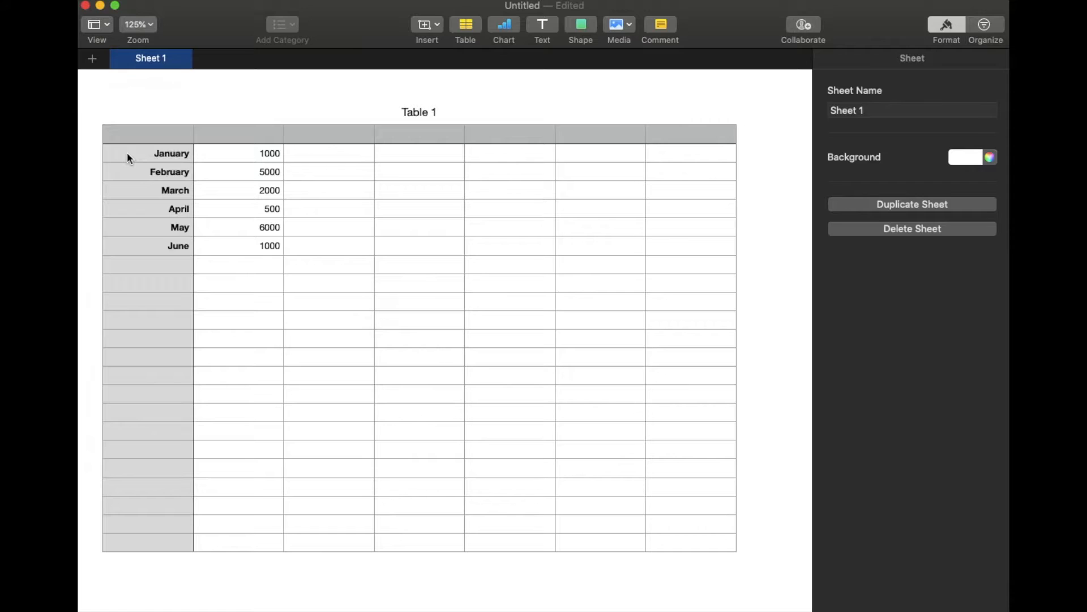
# - Select the January–June month names and sales values (A2:B7) as the chart data
pyautogui.click(171, 153)
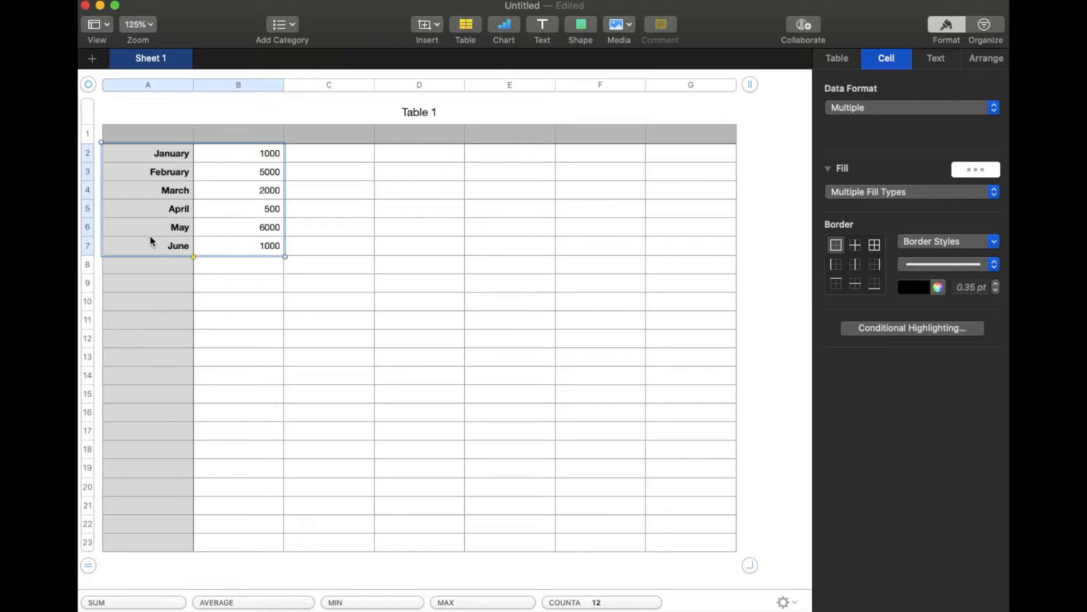
pyautogui.moveTo(312, 282)
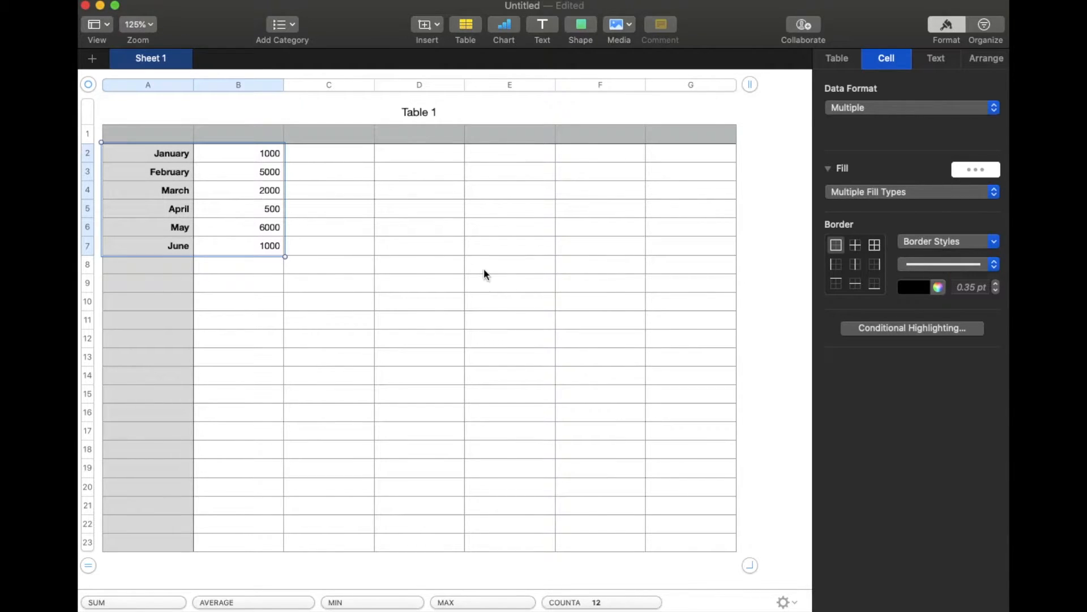
pyautogui.moveTo(428, 292)
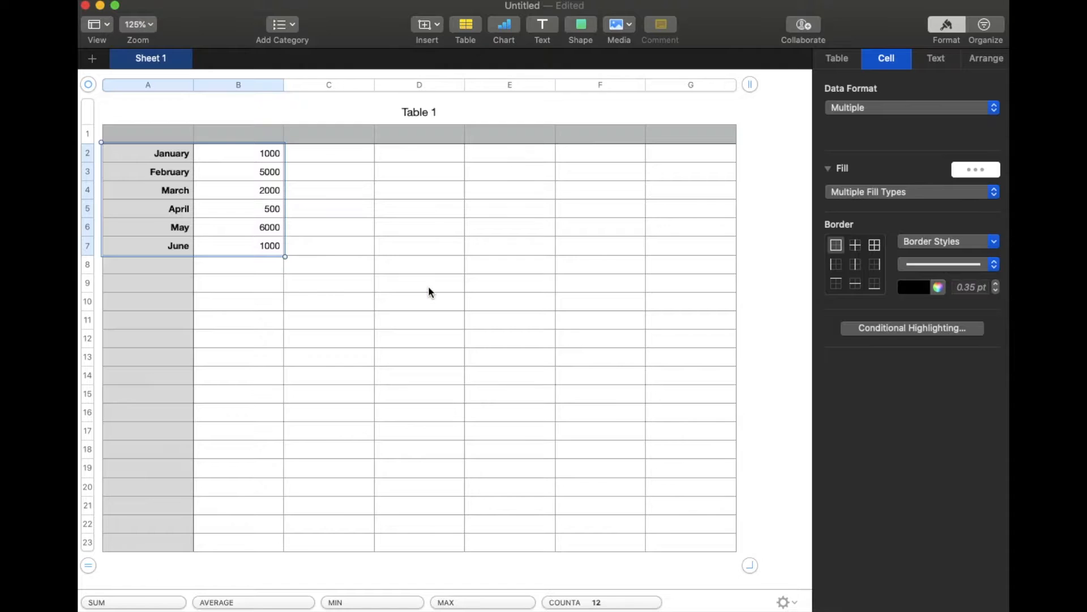
pyautogui.moveTo(490, 46)
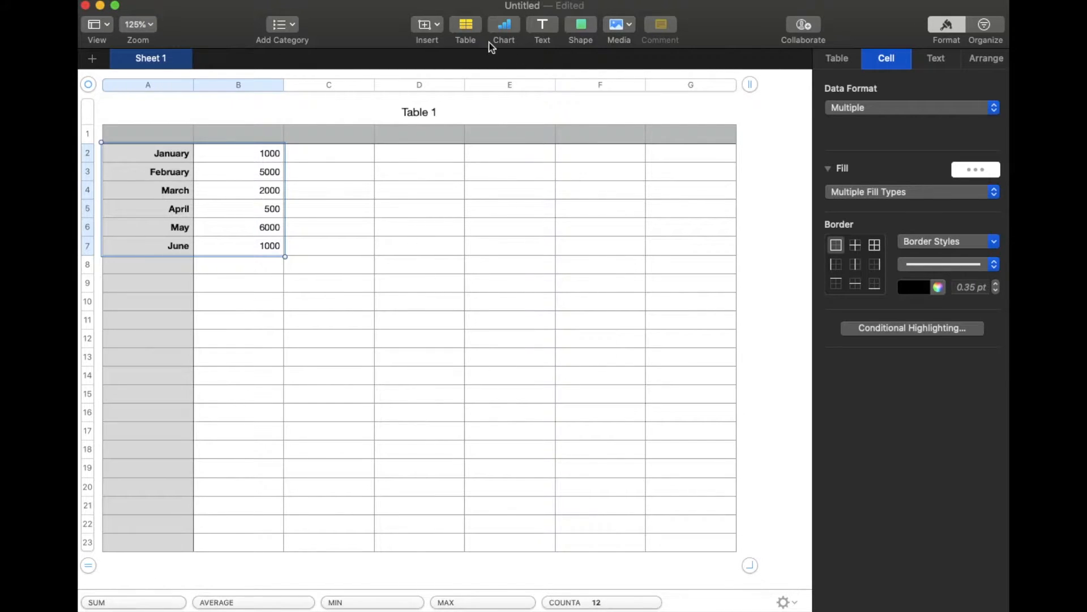
# - Show the 2D chart types in the chart gallery for the selected data
pyautogui.click(503, 24)
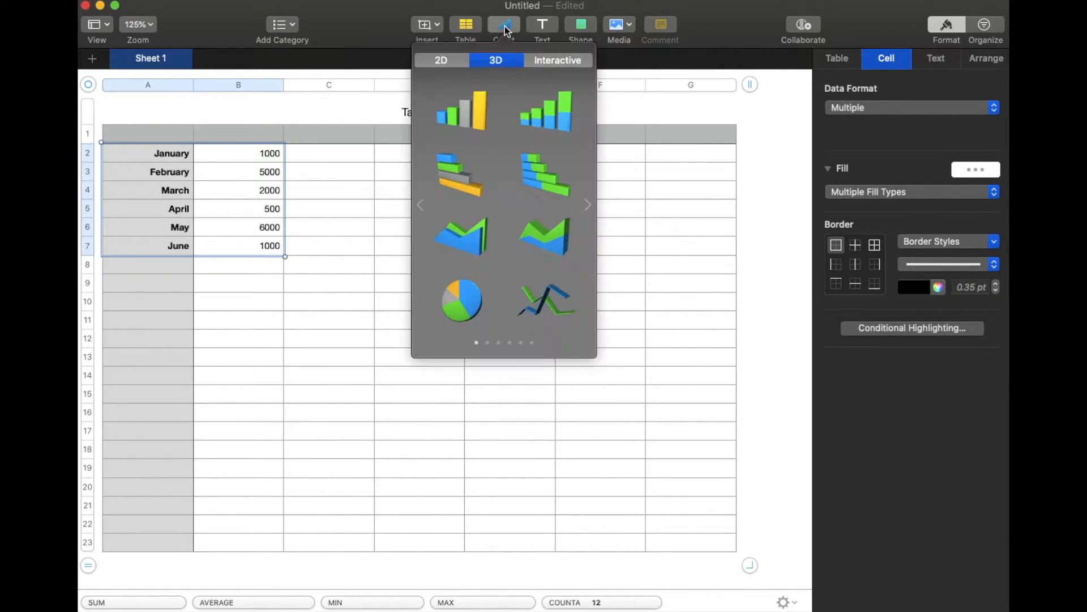
pyautogui.moveTo(534, 88)
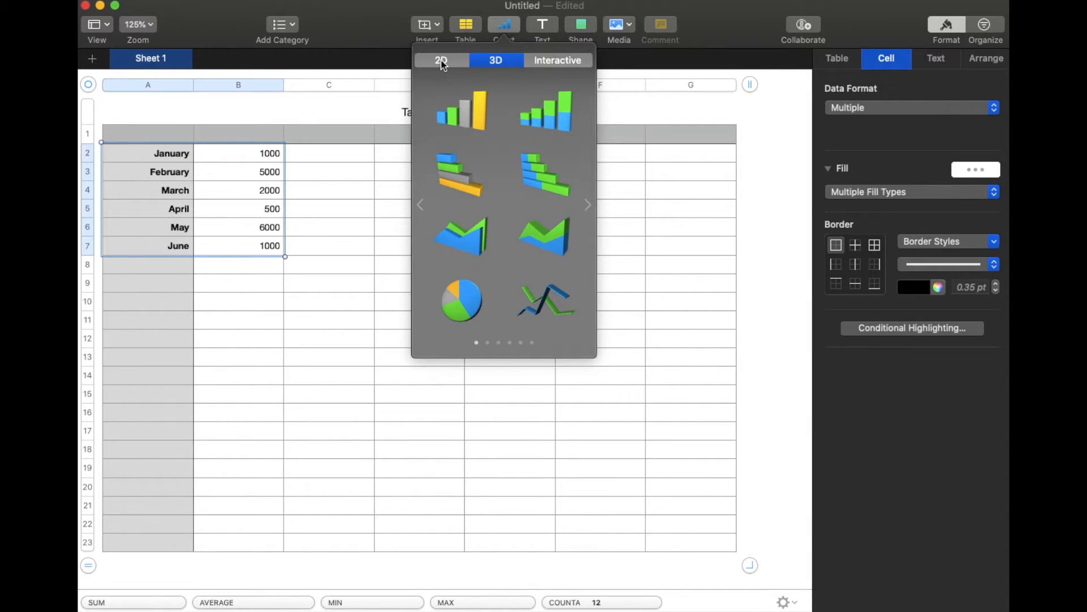
pyautogui.click(441, 60)
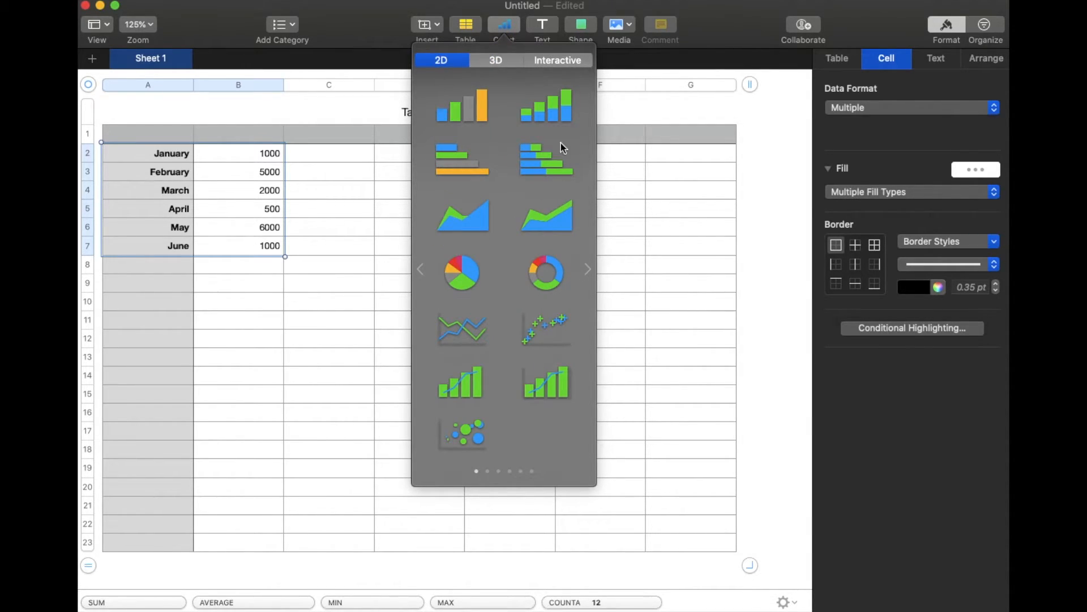
pyautogui.moveTo(565, 321)
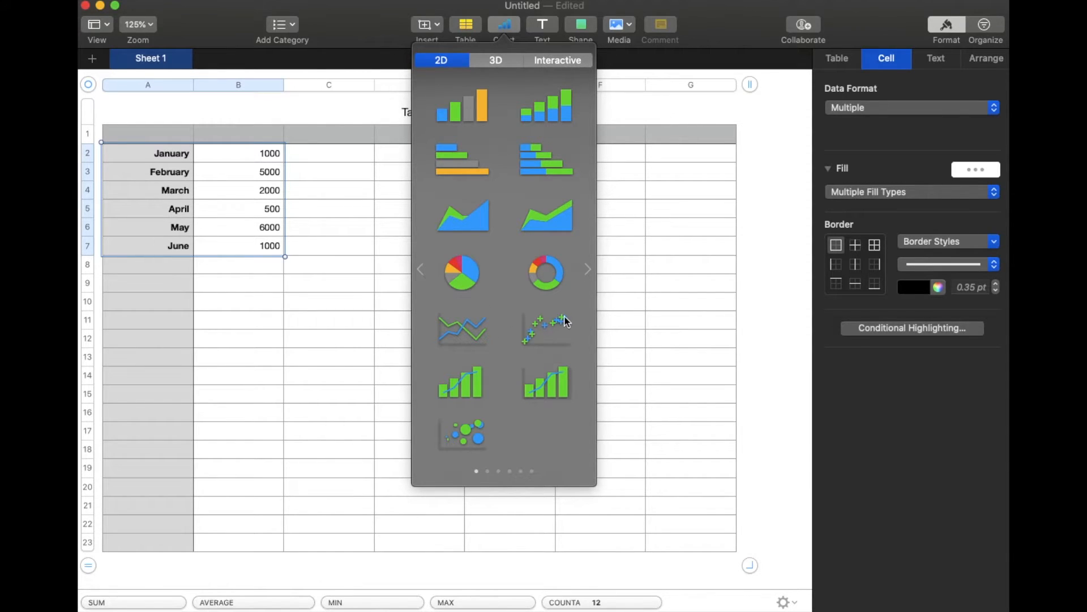
pyautogui.moveTo(480, 329)
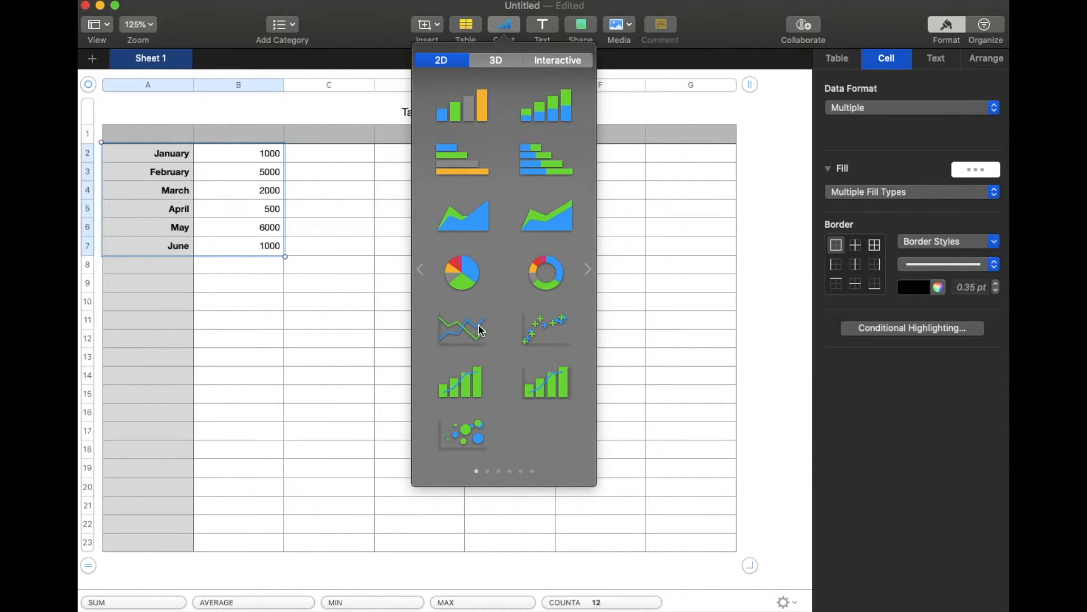
pyautogui.moveTo(463, 332)
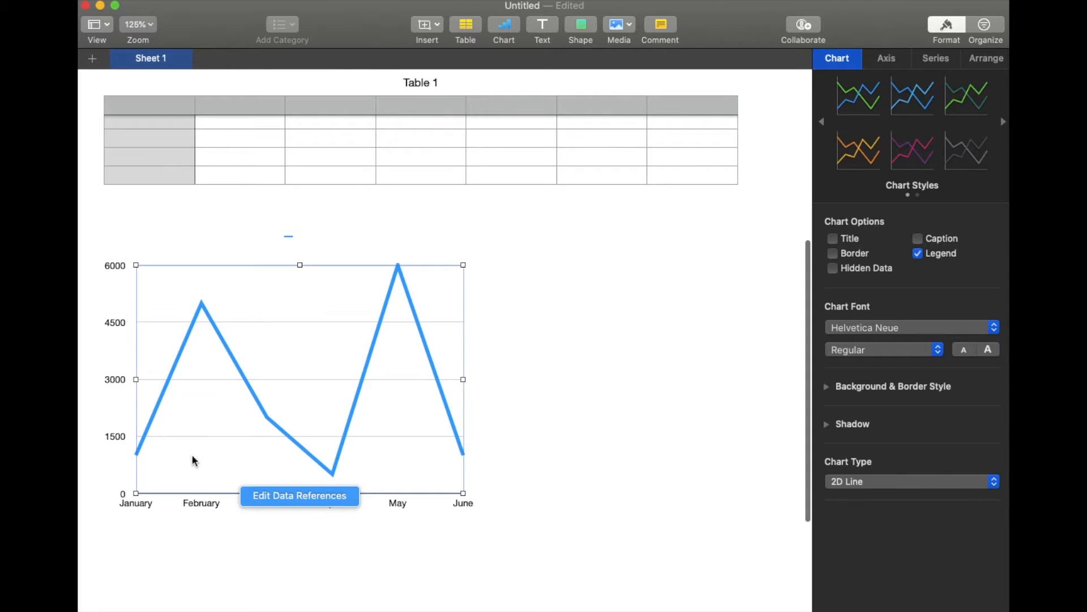
pyautogui.moveTo(234, 389)
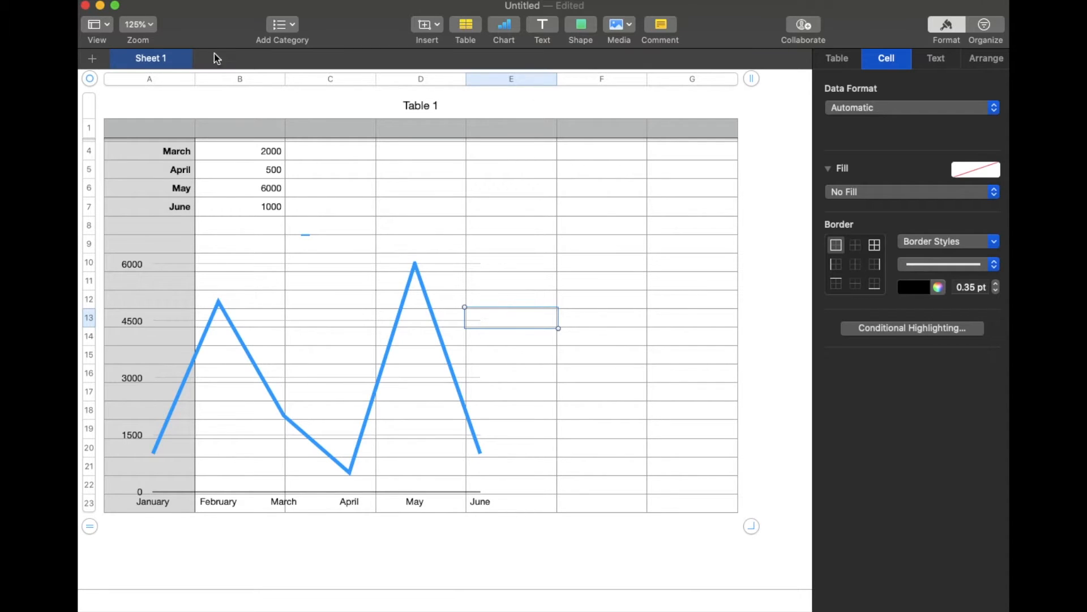
pyautogui.moveTo(561, 397)
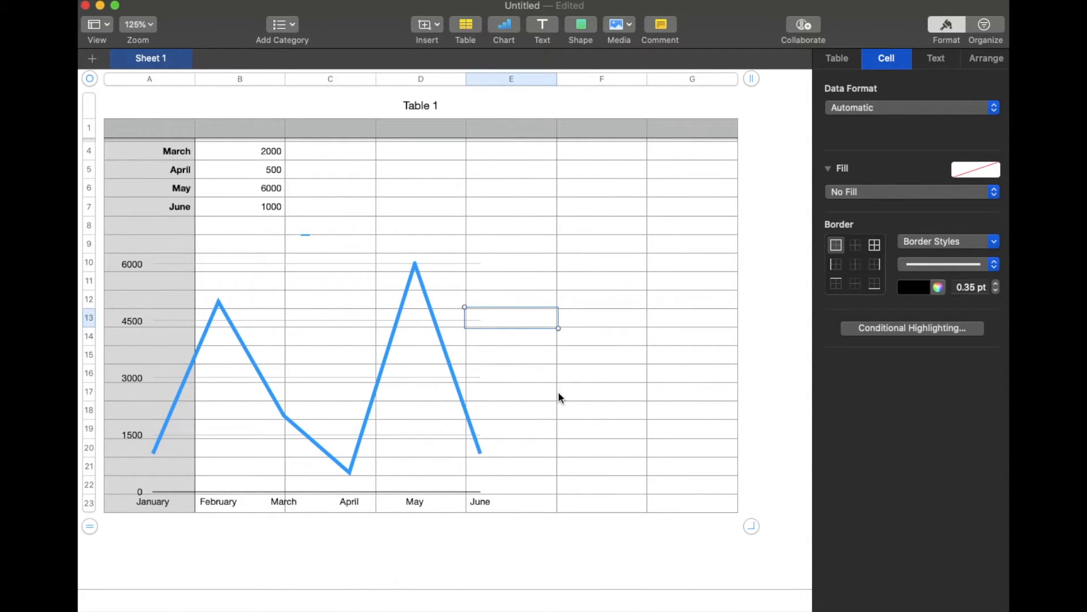
# - Place the 2D line chart of monthly sales overlapping Table 1
pyautogui.scroll(-3)
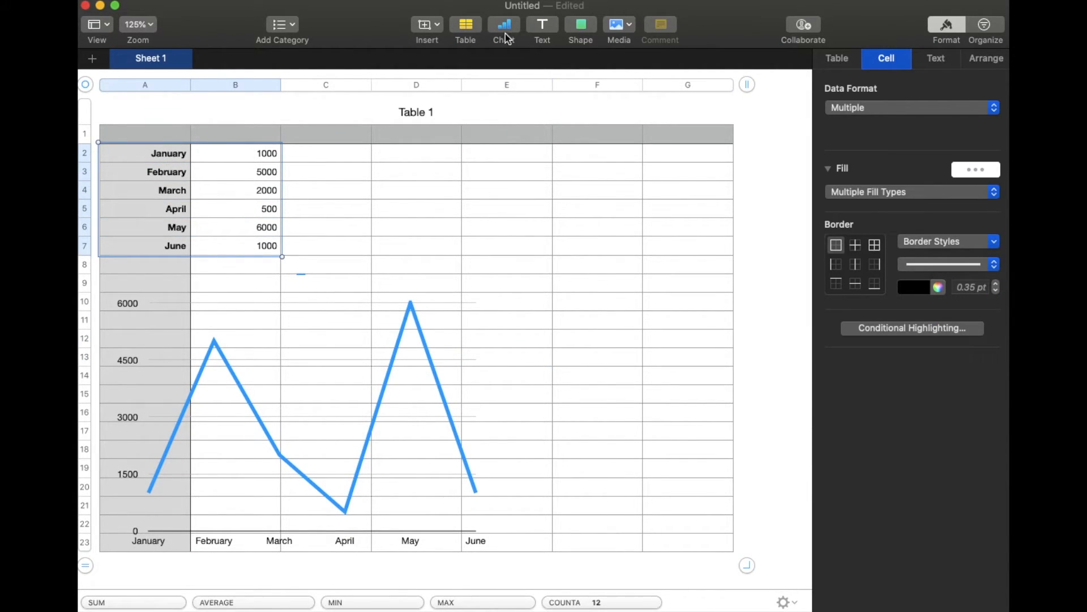
# - Insert a 3D area chart of the January–June sales below the table
pyautogui.click(503, 25)
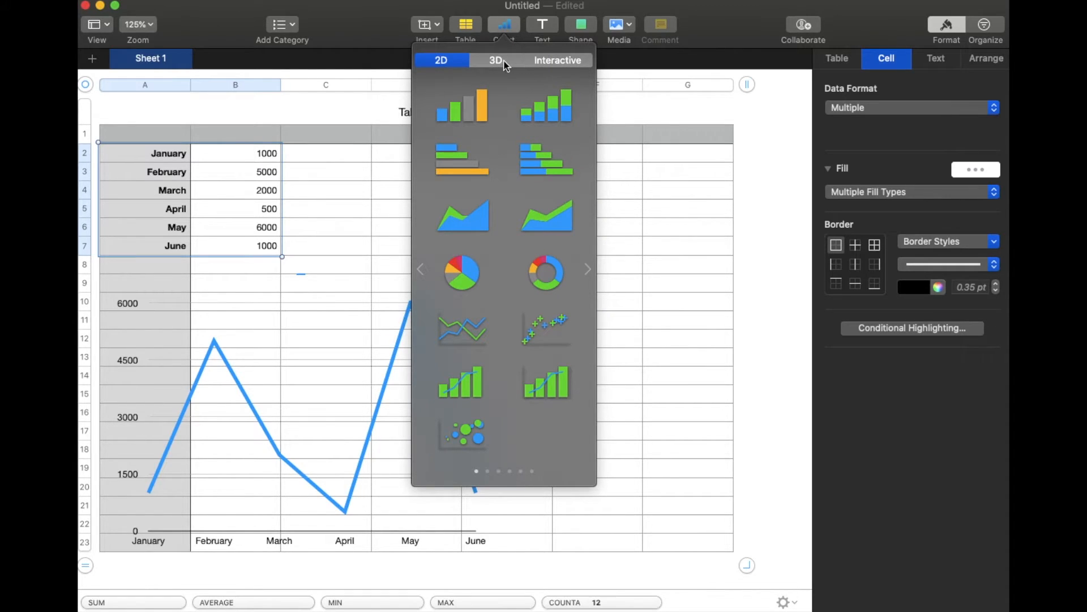
pyautogui.click(495, 61)
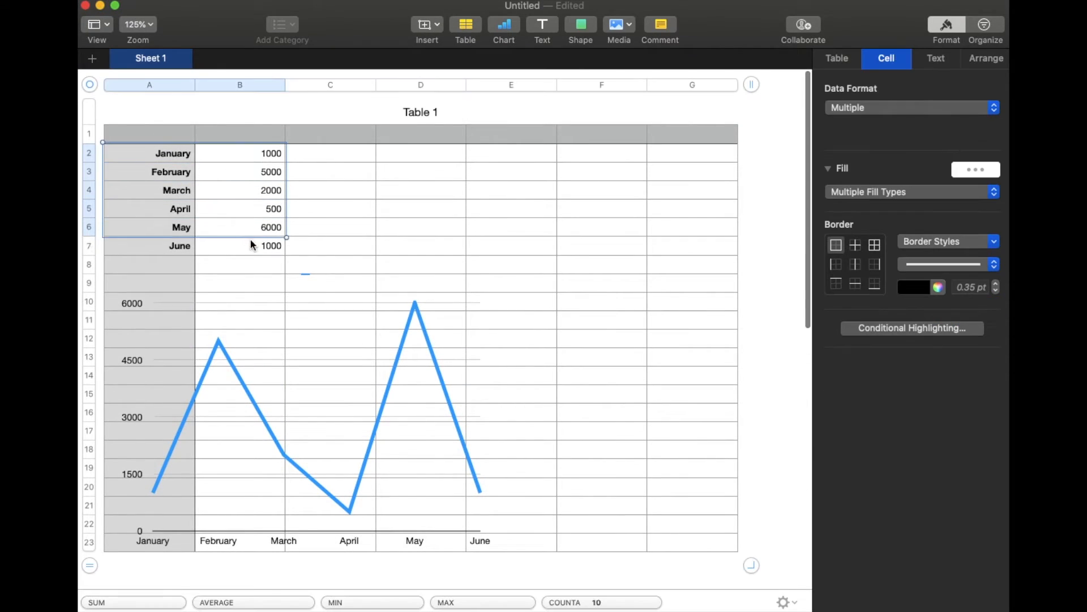
pyautogui.click(503, 24)
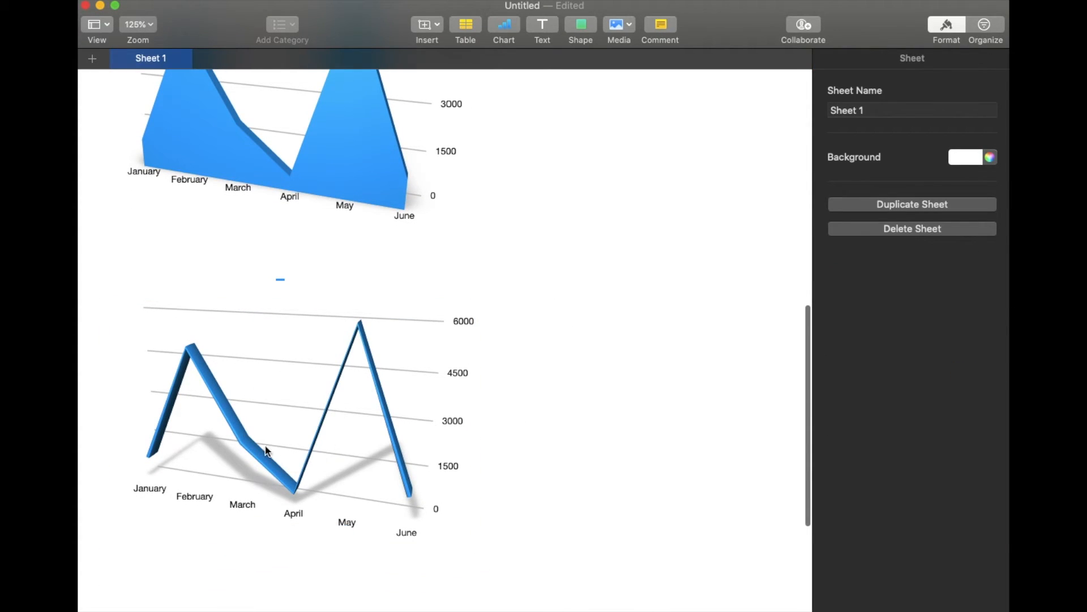
pyautogui.moveTo(550, 376)
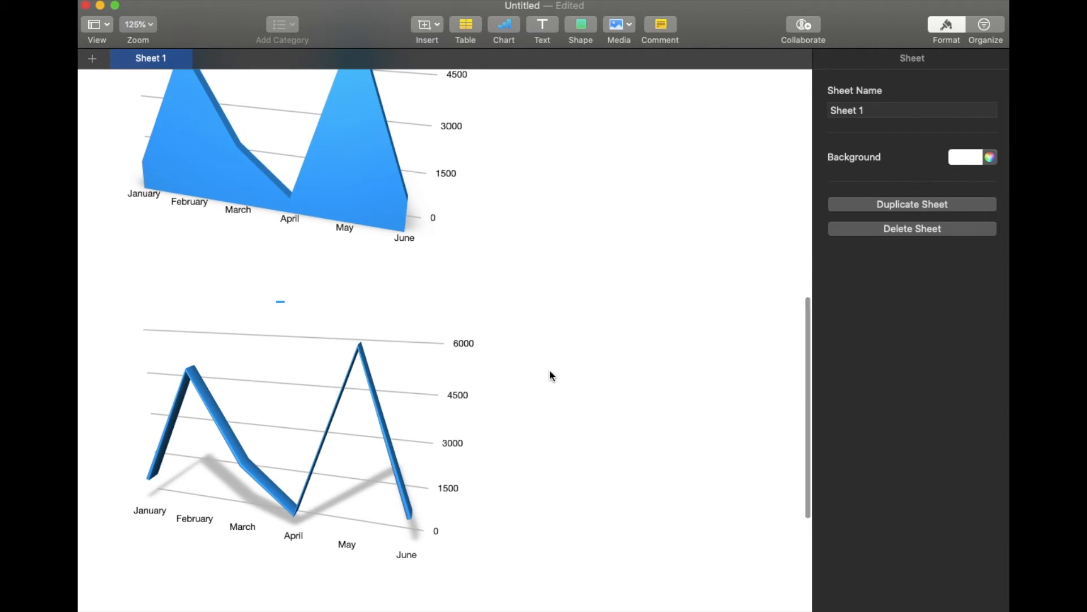
pyautogui.moveTo(525, 434)
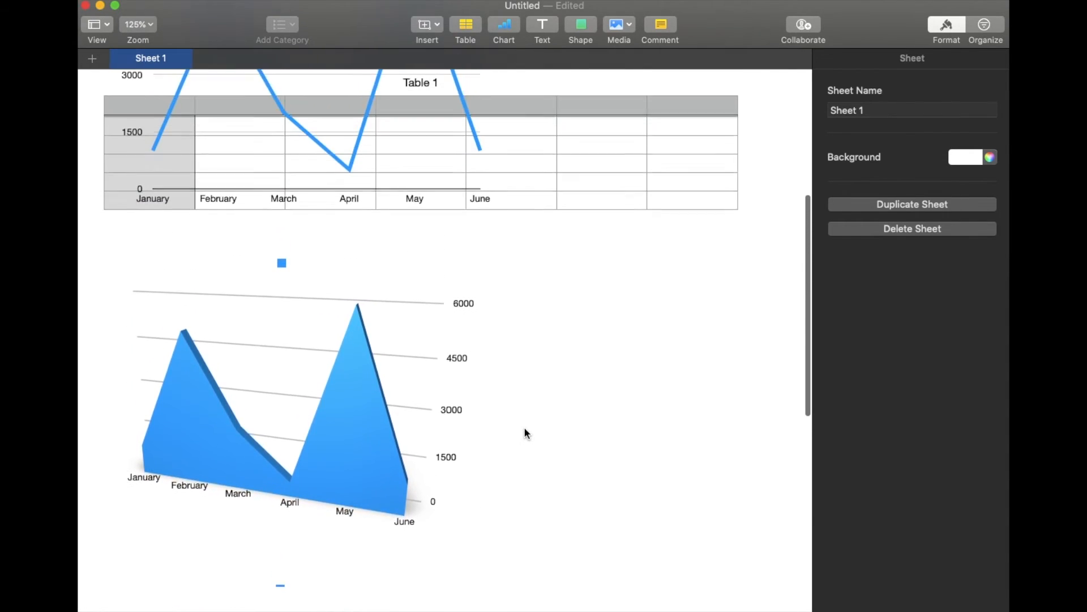
# - Review the sheet with the 3D line chart added beneath the 3D area chart
pyautogui.scroll(-3)
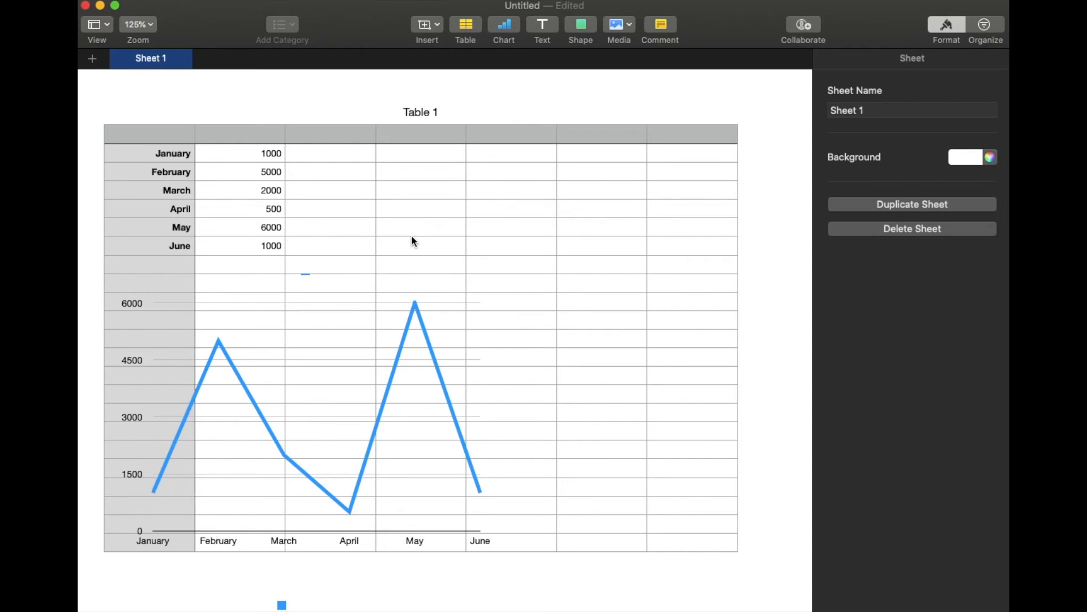
pyautogui.moveTo(436, 295)
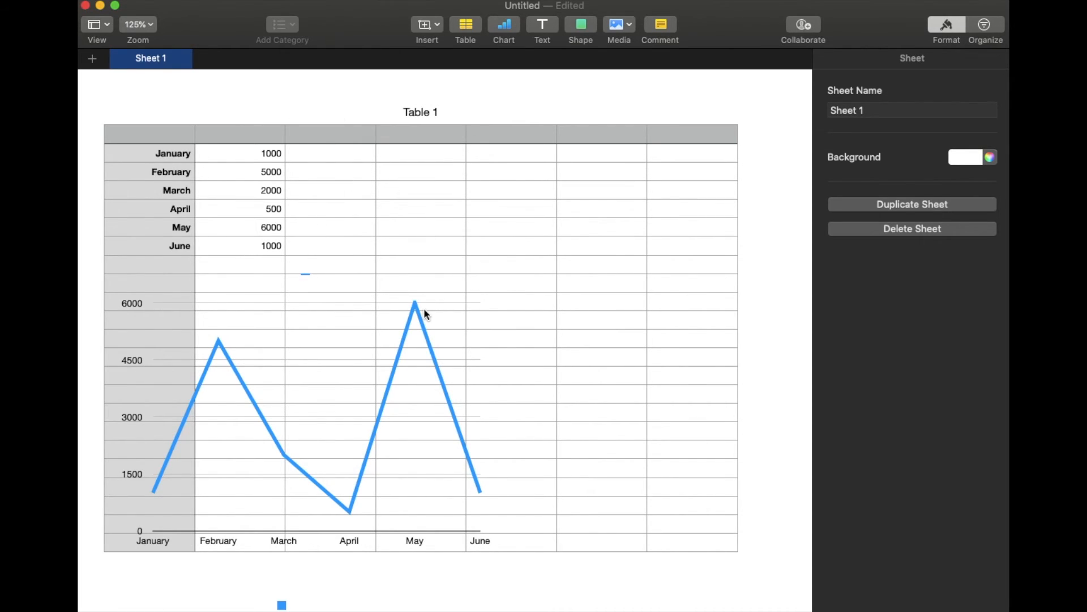
pyautogui.moveTo(470, 270)
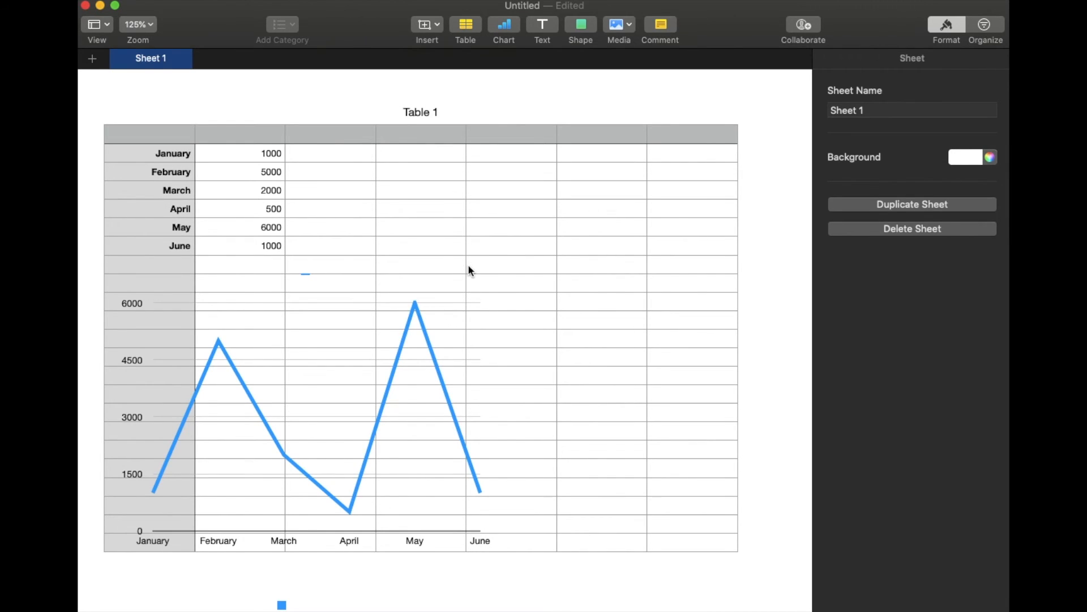
pyautogui.moveTo(555, 272)
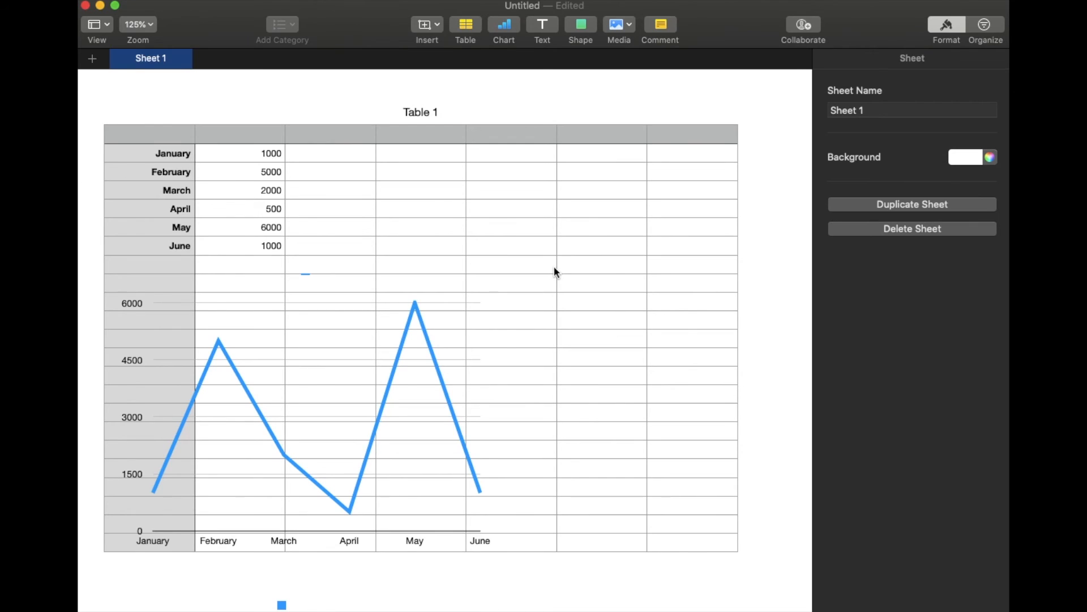
pyautogui.moveTo(480, 282)
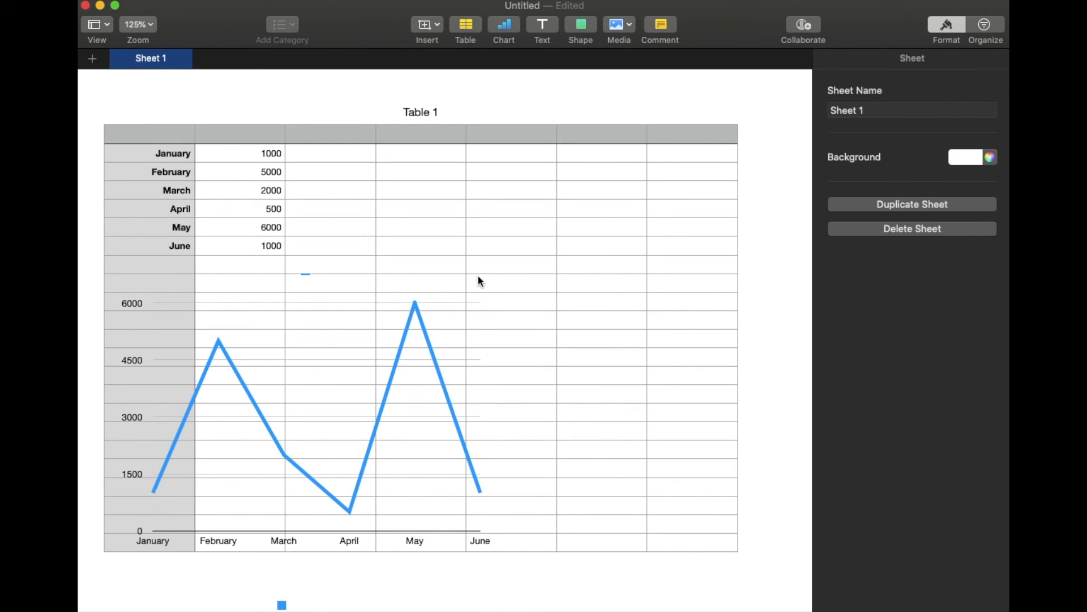
pyautogui.moveTo(461, 288)
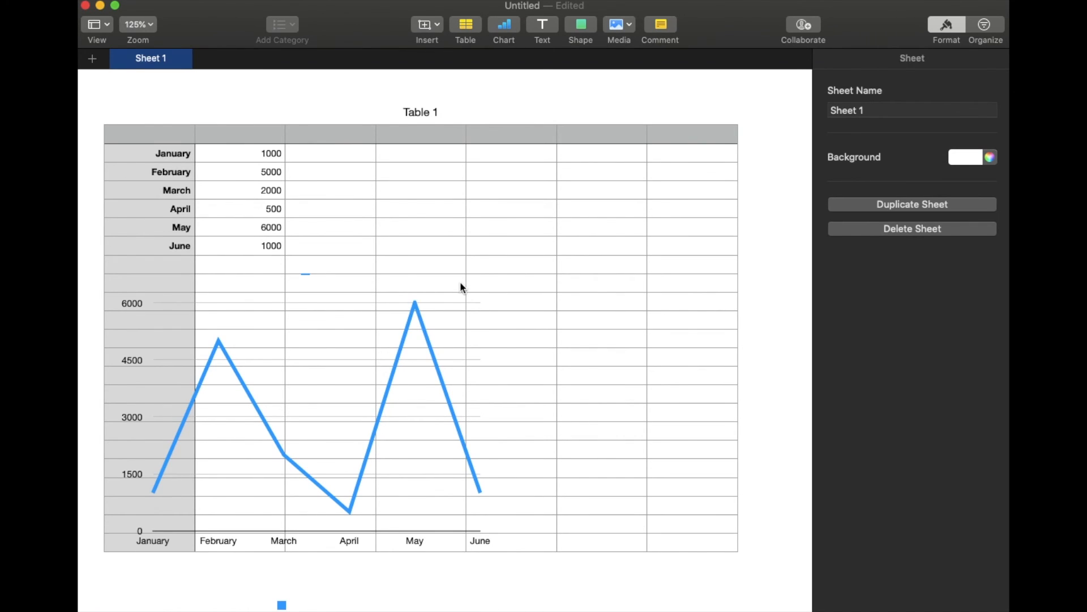
pyautogui.moveTo(469, 292)
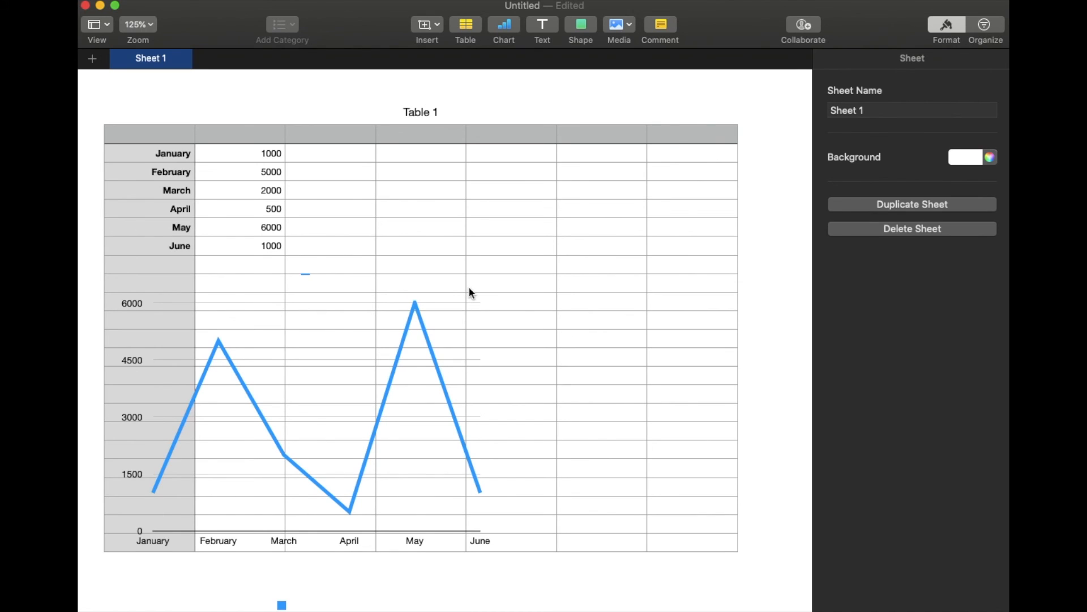
pyautogui.moveTo(542, 259)
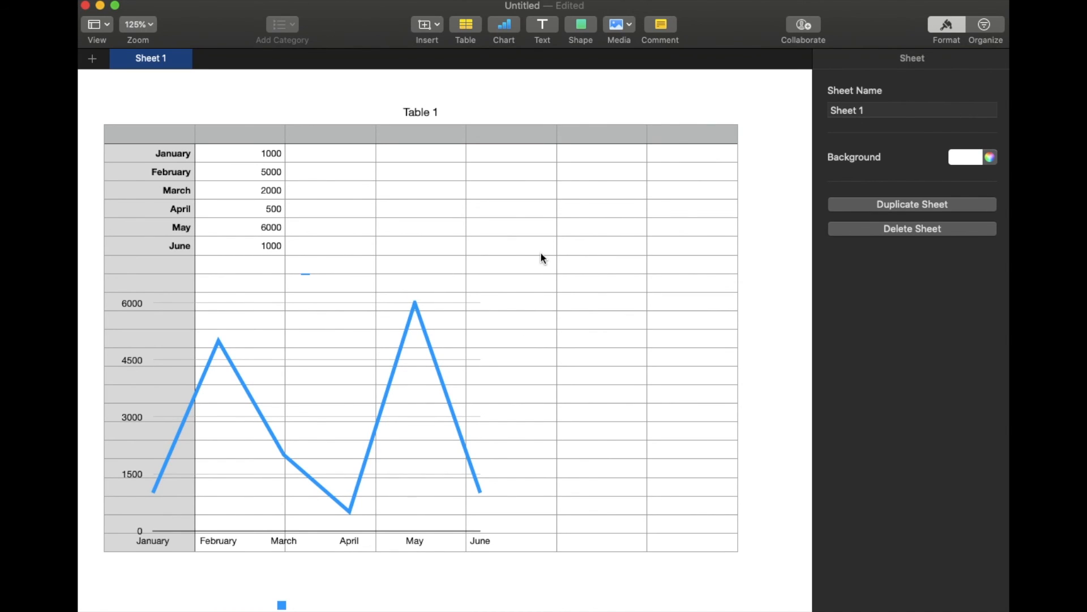